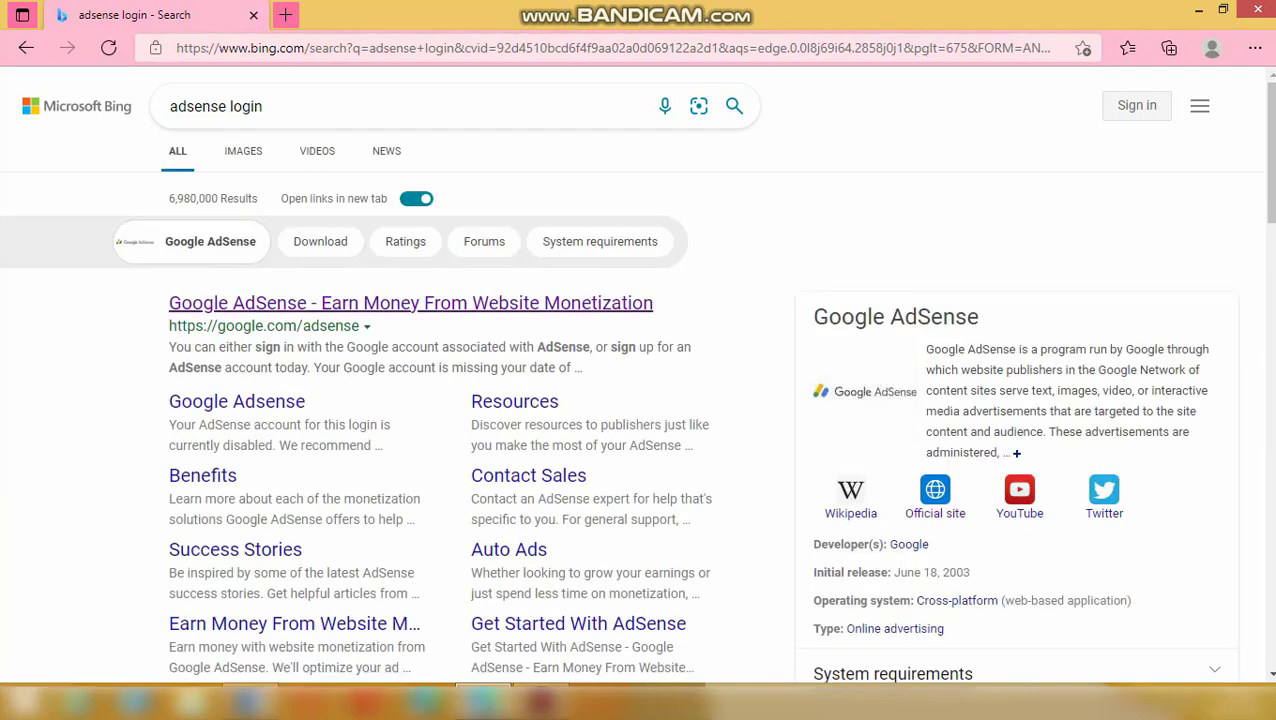
# - Follow the 'Google AdSense - Earn Money From Website Monetization' Bing result to the AdSense site
pyautogui.click(410, 303)
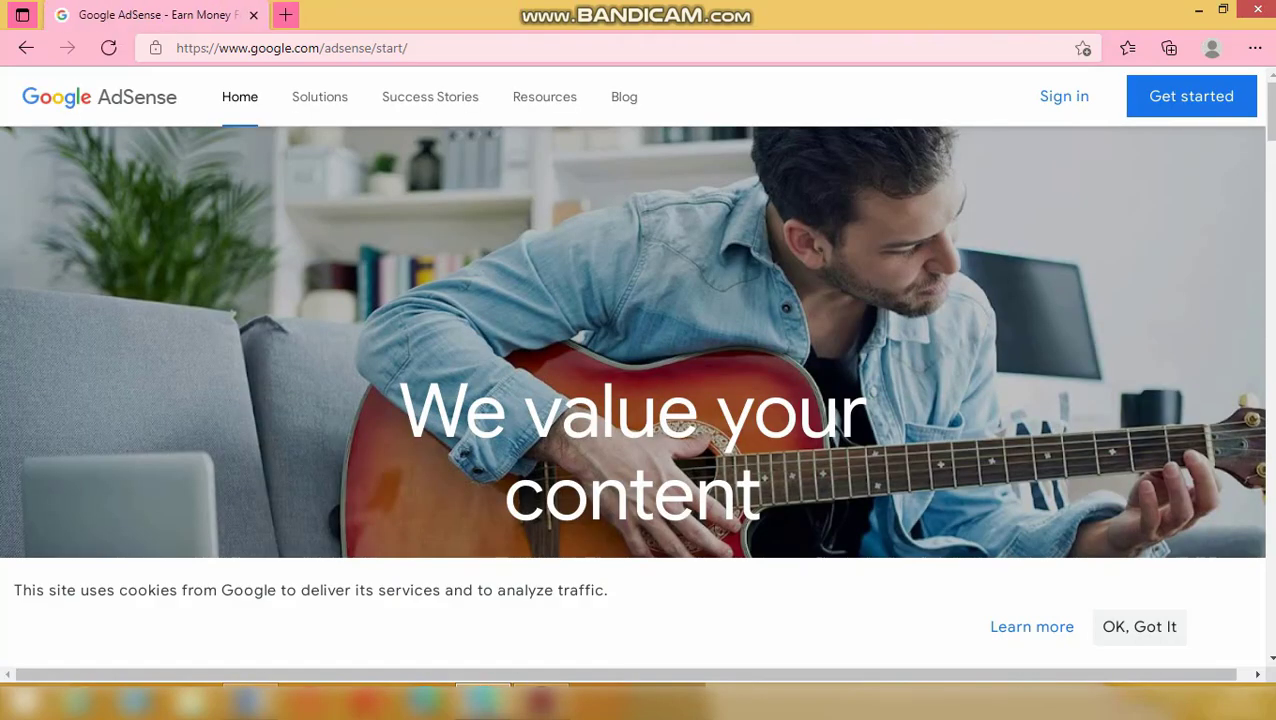
# - Sign in to AdSense from the start page to reach the Home dashboard
pyautogui.click(1190, 96)
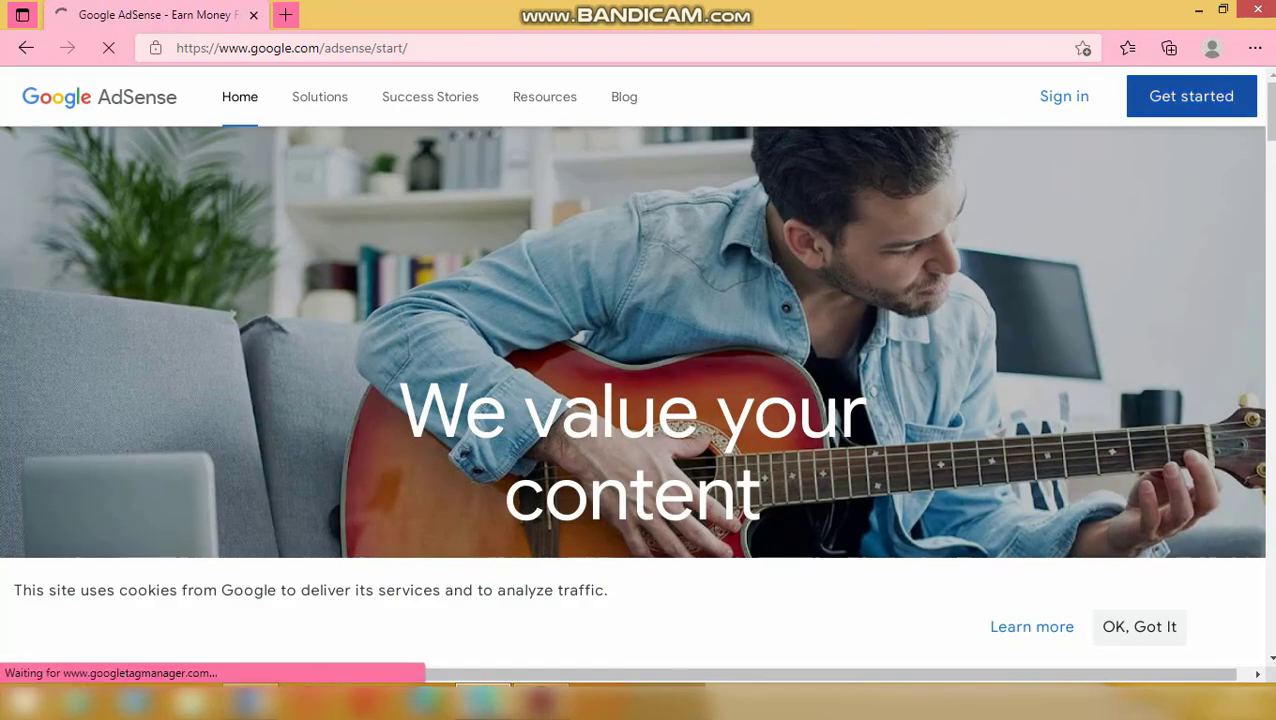
pyautogui.click(1190, 96)
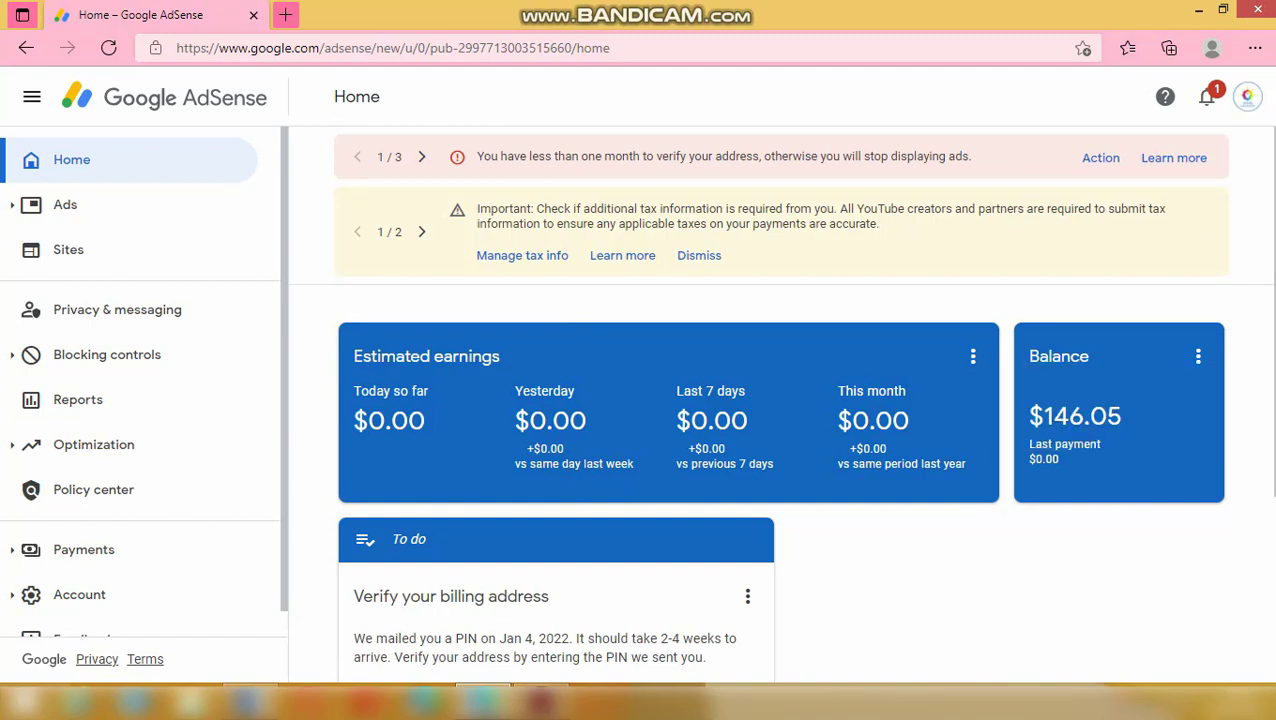
pyautogui.moveTo(93, 489)
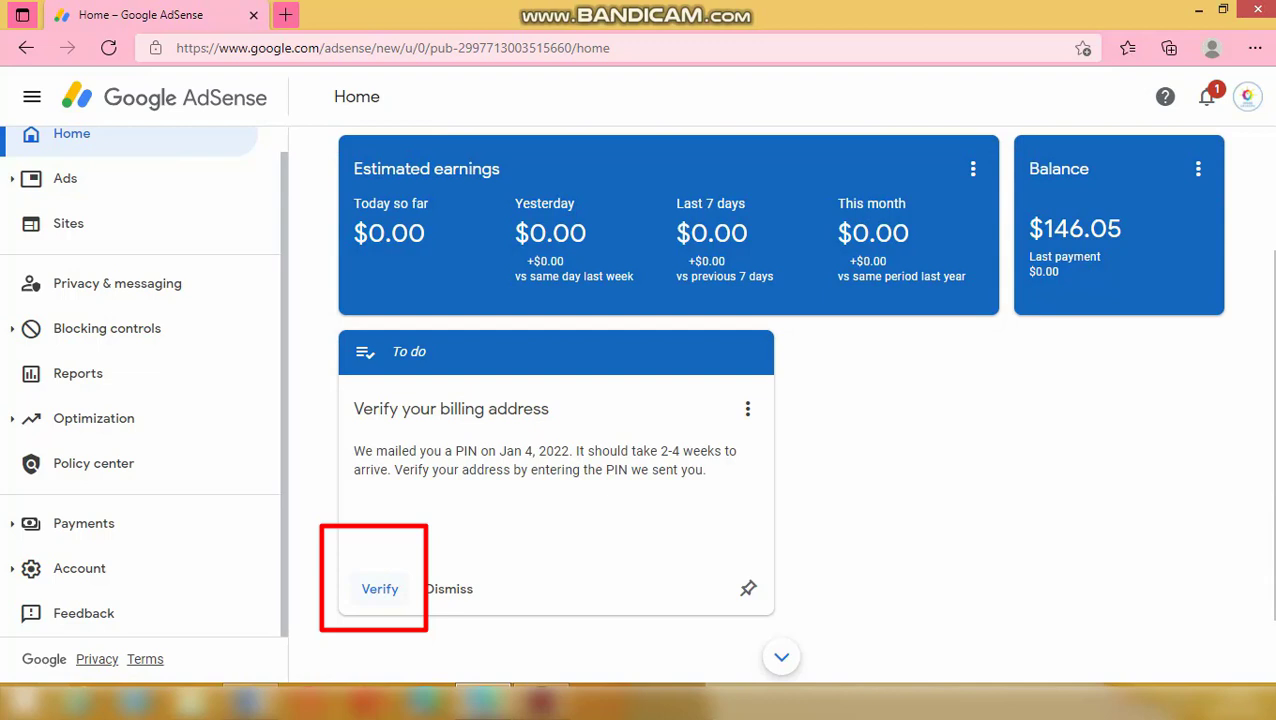
# - Choose Verify on the 'Verify your billing address' To do card
pyautogui.click(379, 588)
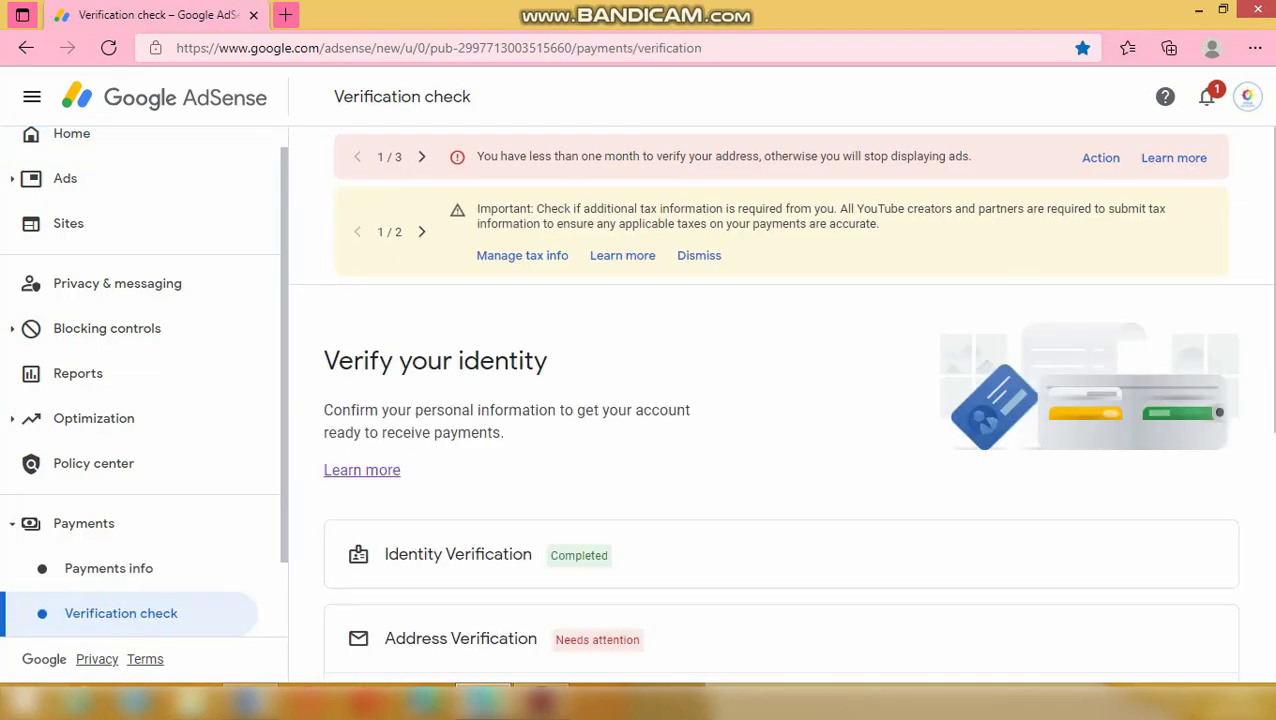
pyautogui.scroll(-3)
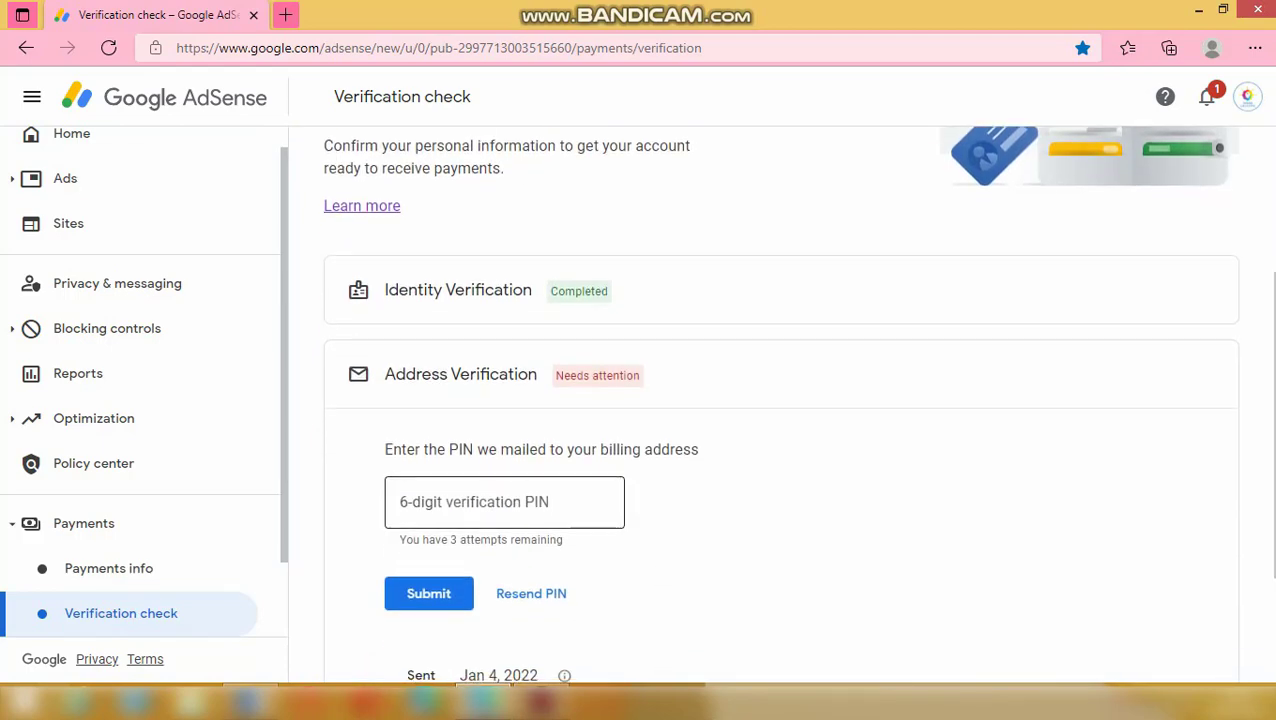
pyautogui.click(504, 501)
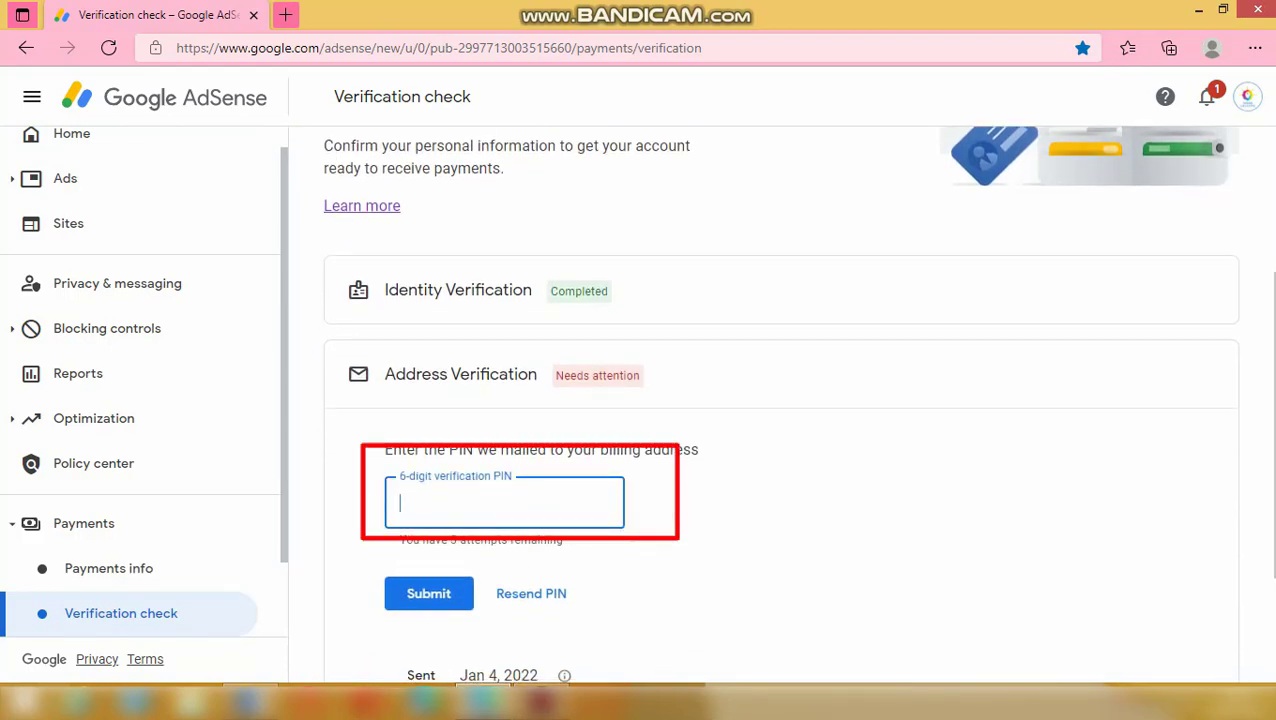
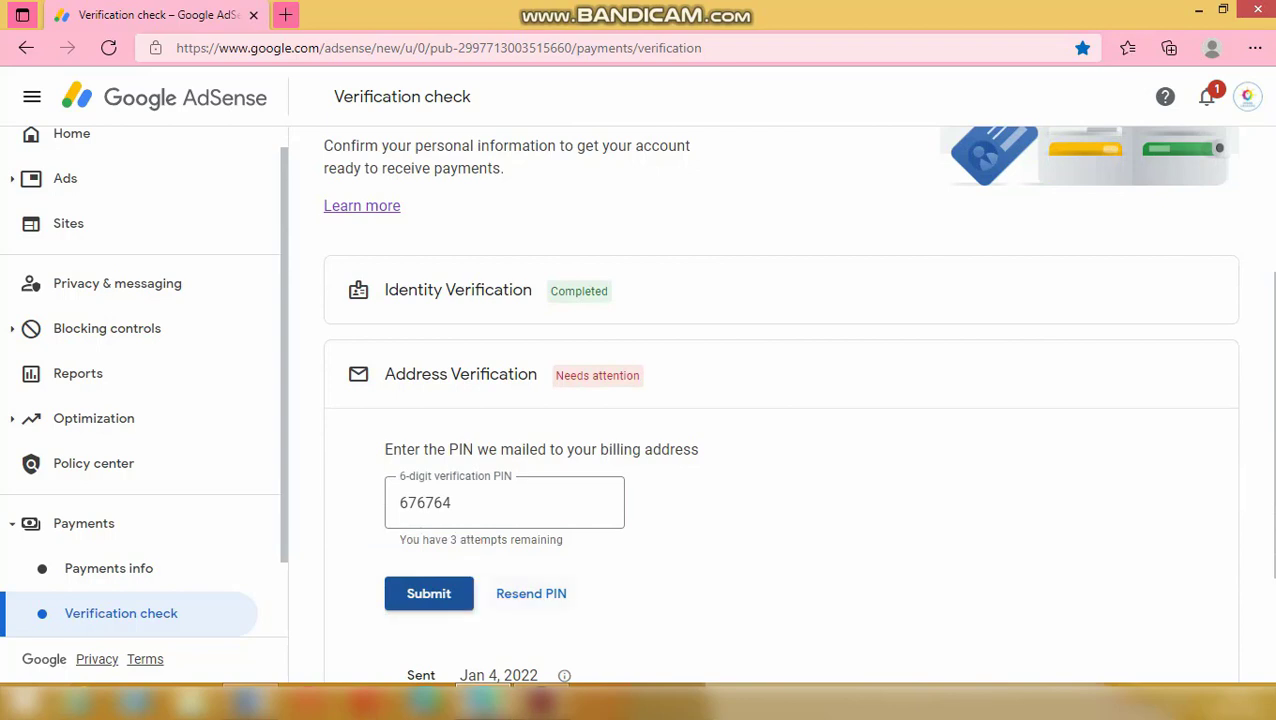
# - Submit the PIN so Address Verification shows Completed
pyautogui.click(428, 593)
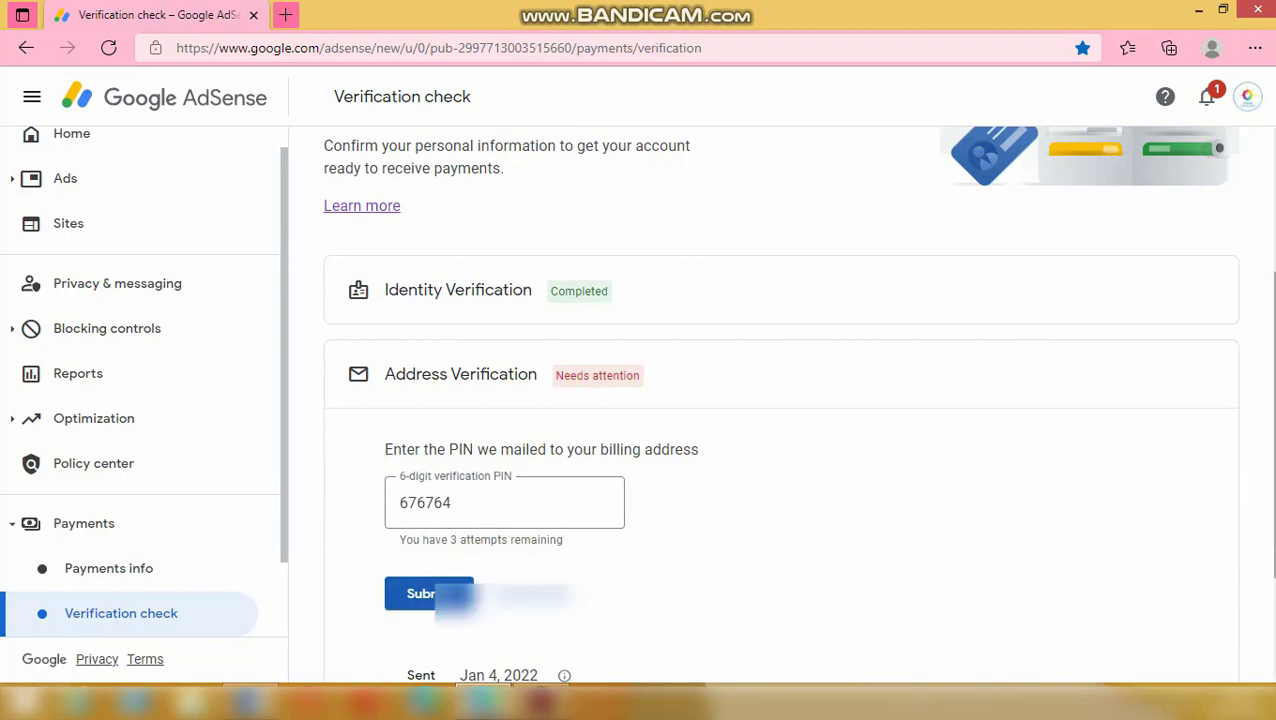
pyautogui.scroll(-3)
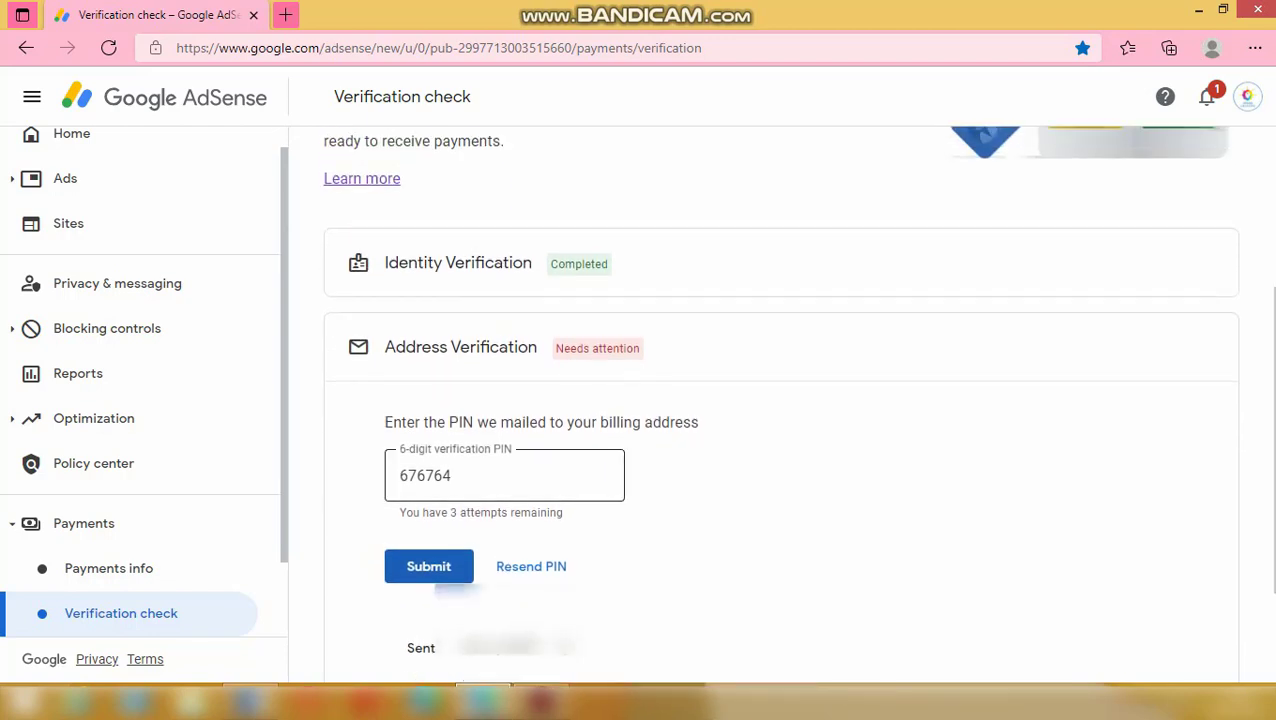
pyautogui.click(428, 566)
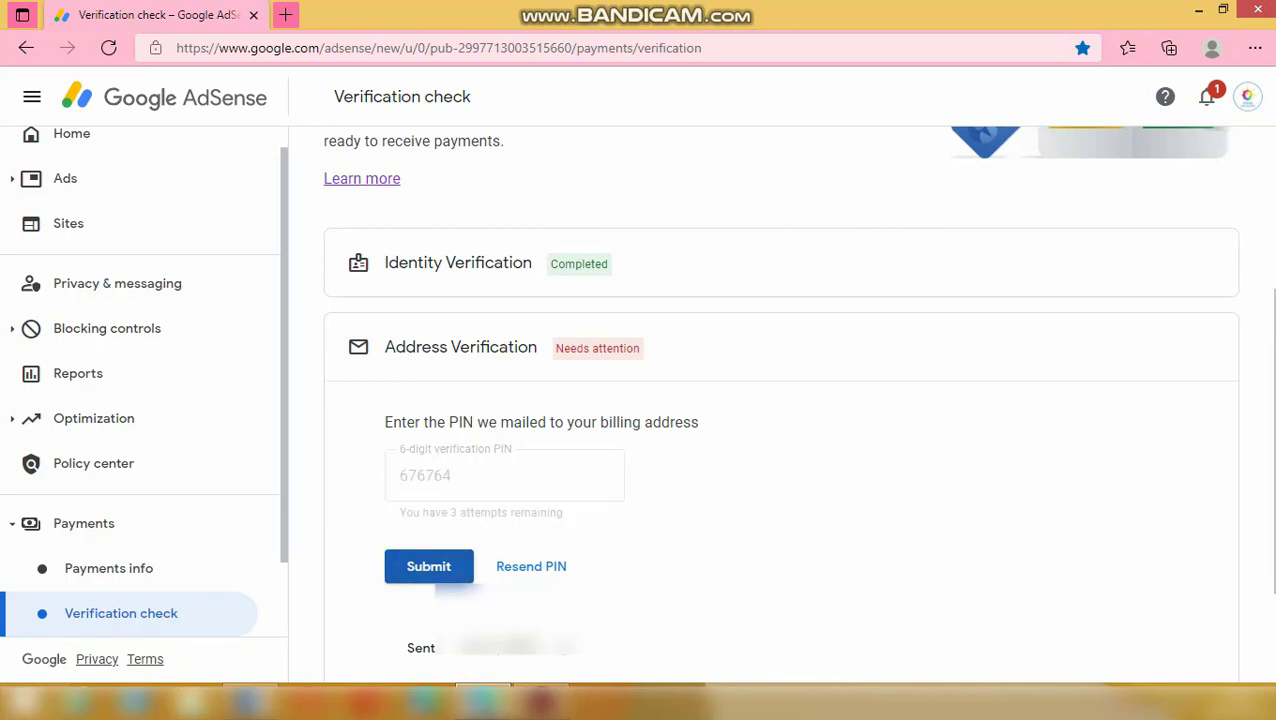
pyautogui.click(428, 566)
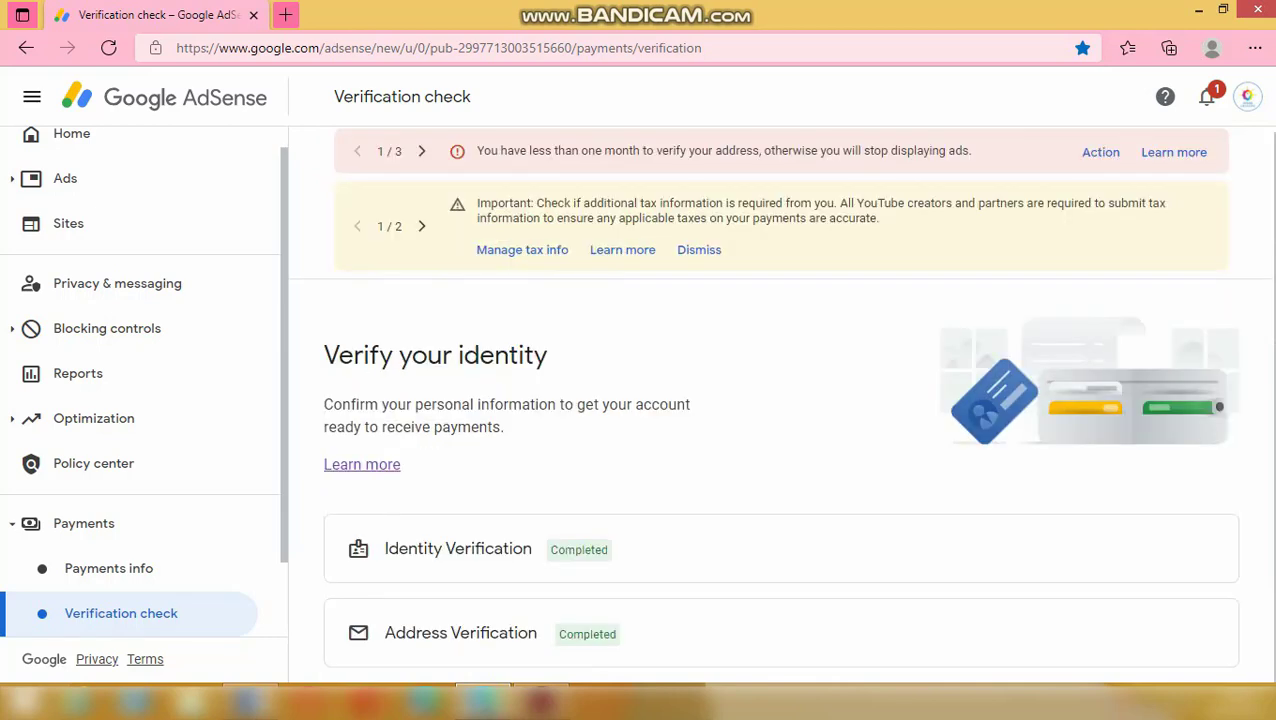